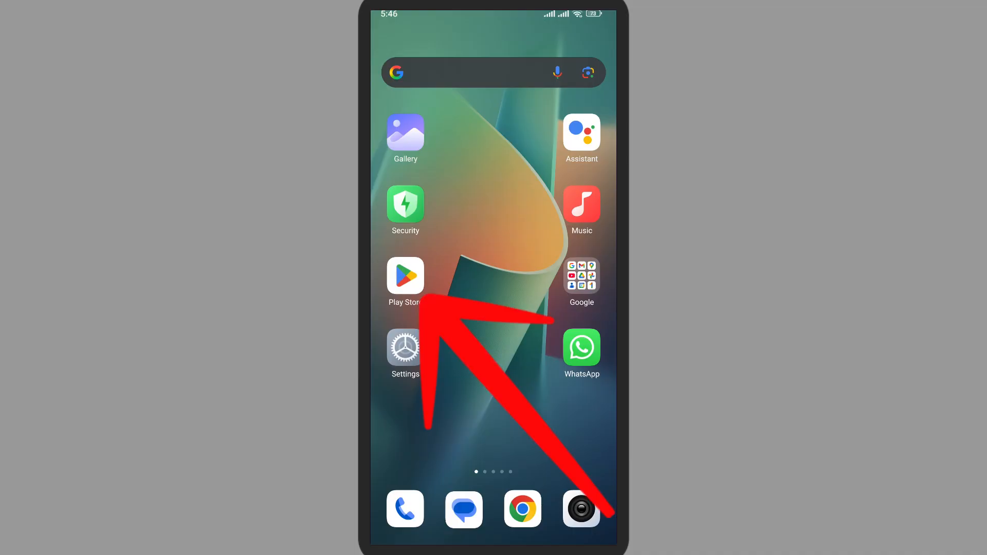
Launch Google Play Store from the home screen and switch to the Search tab.
click(405, 276)
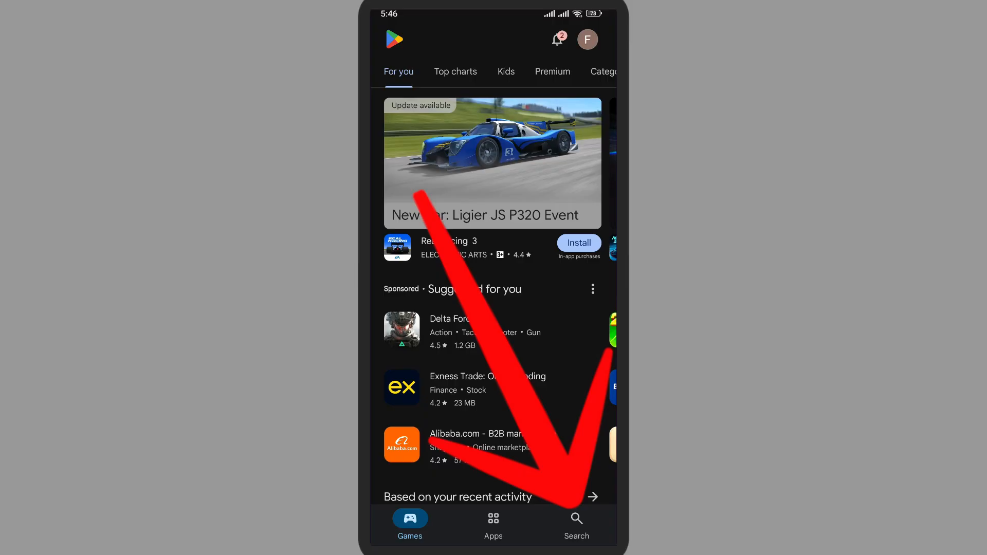
click(577, 523)
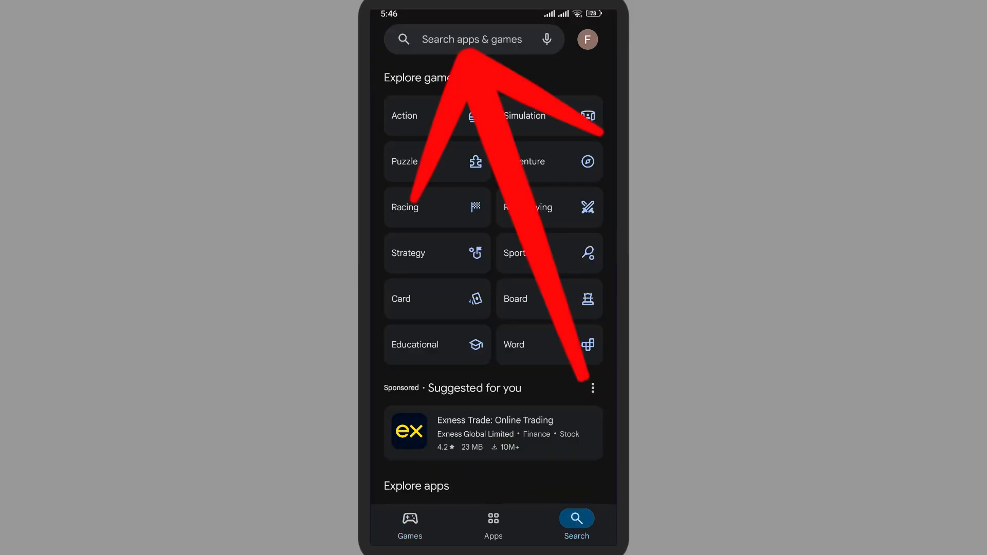
Rerun the recent 'photoroom' search and open the Photoroom AI Photo Editor result.
click(472, 39)
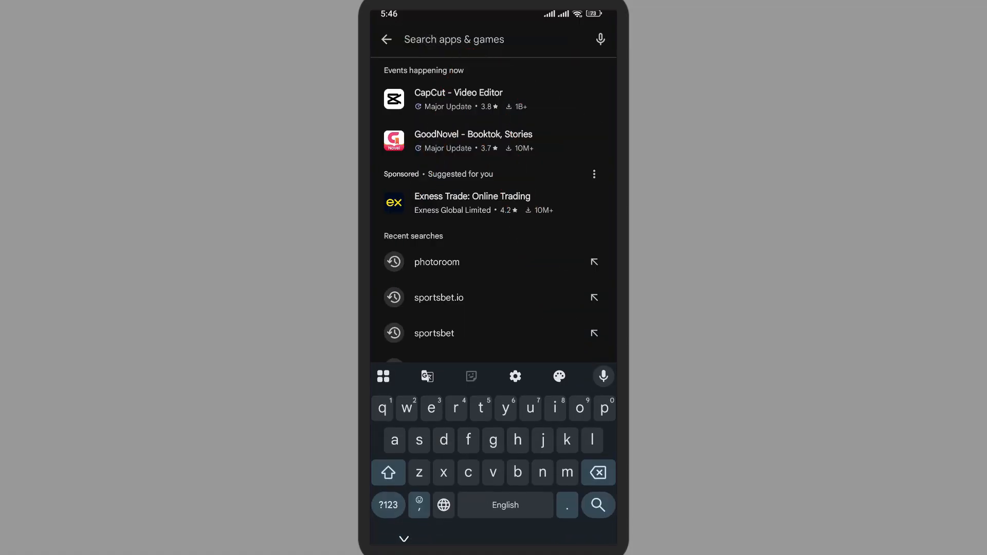
click(436, 262)
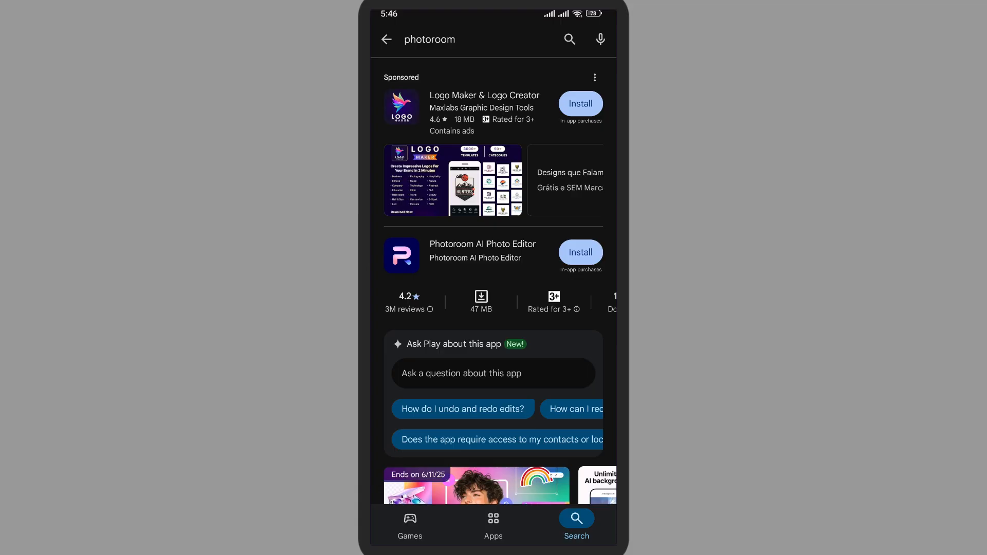
click(482, 250)
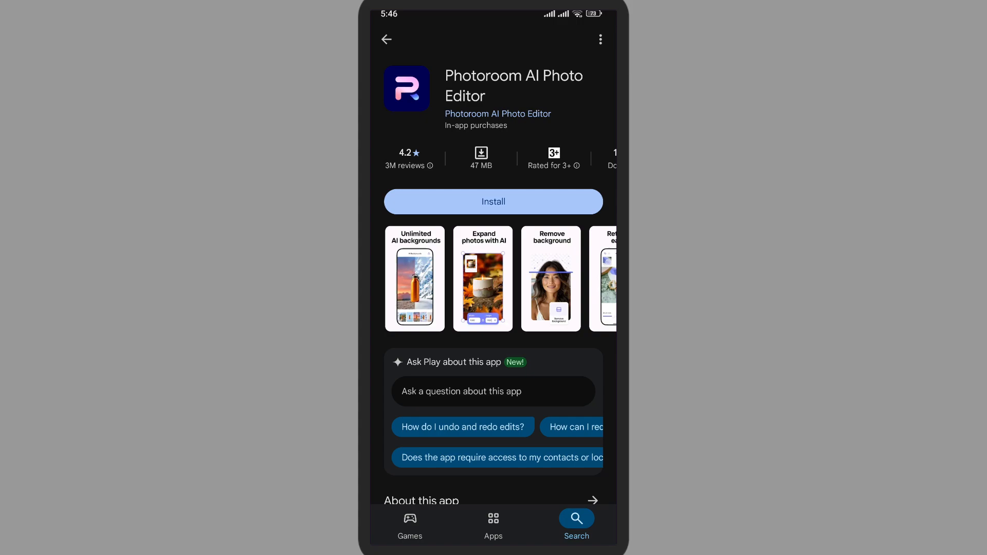
Install Photoroom AI Photo Editor, leaving it Pending, and scroll to the suggested apps.
click(493, 202)
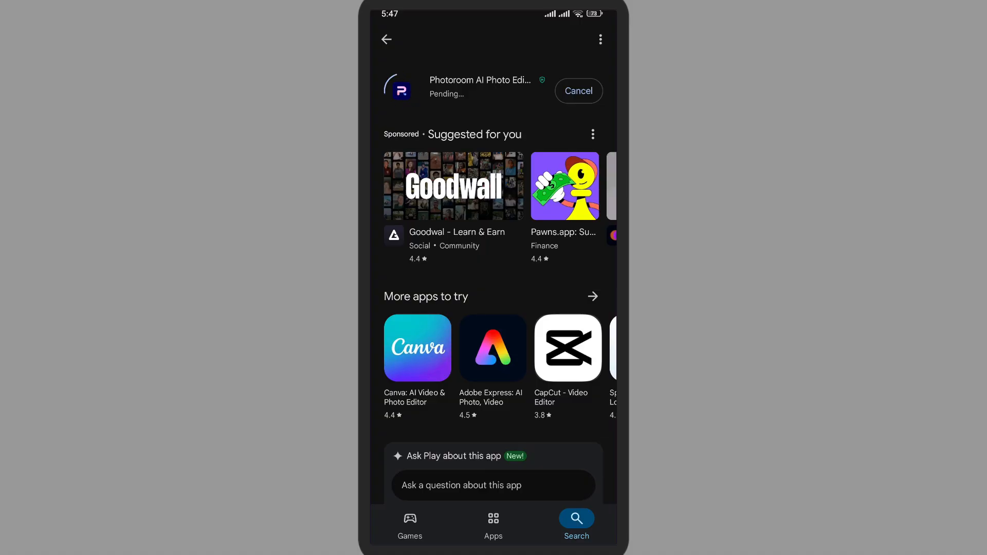
scroll(down, 3)
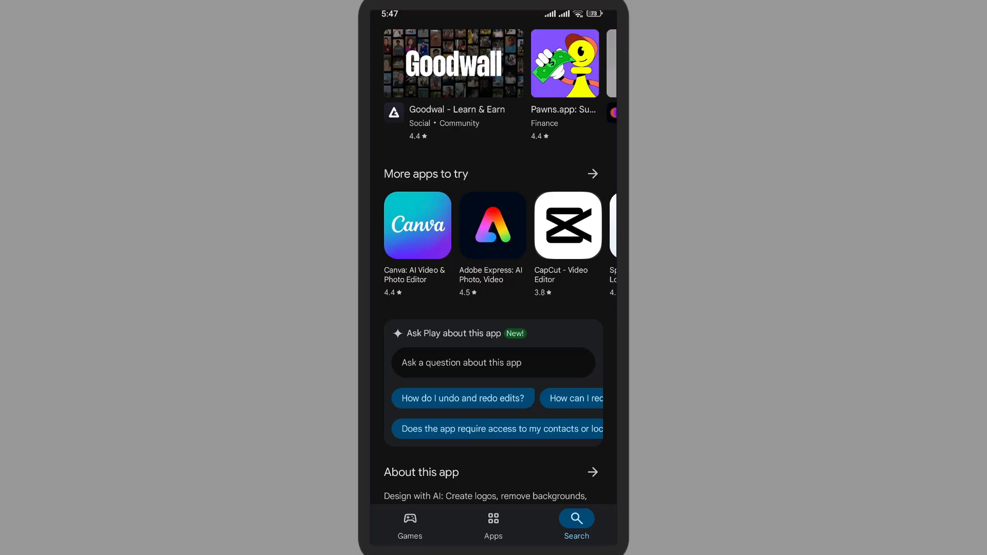